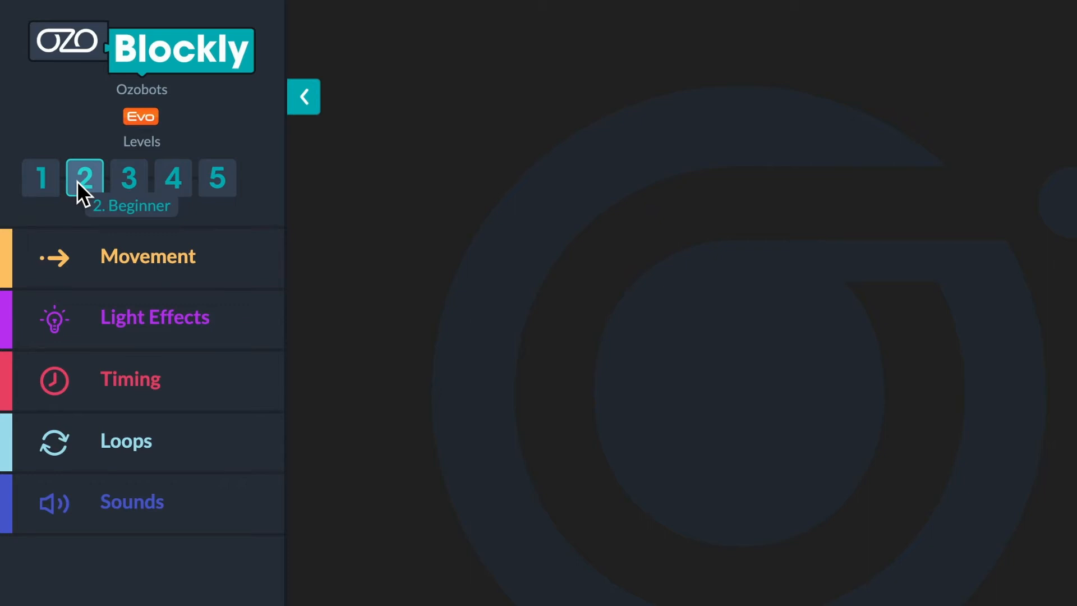
Choose block level 2 in Ozobot Blockly.
click(85, 178)
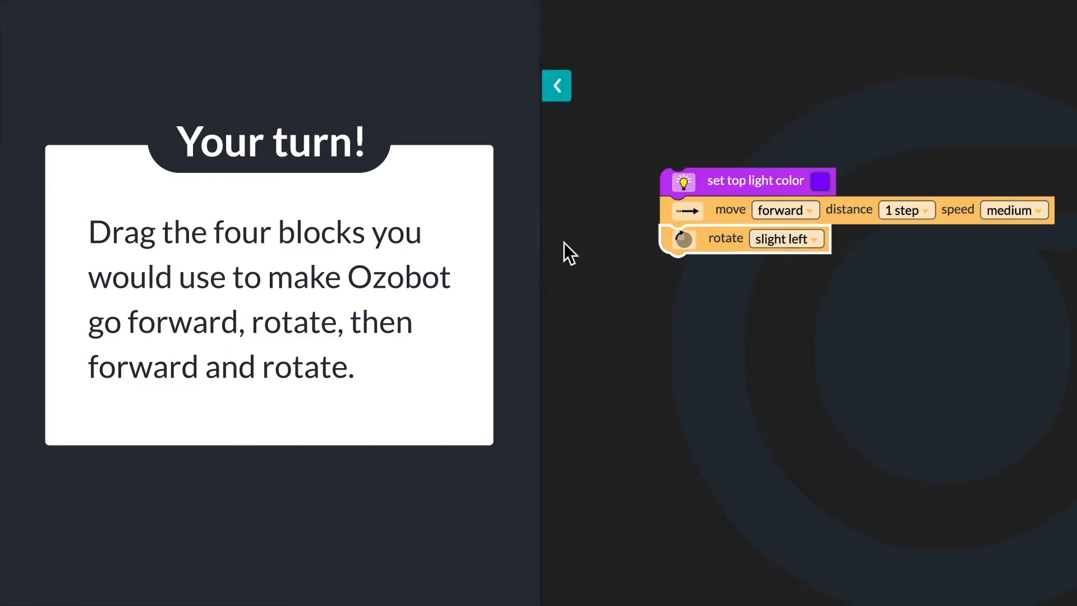
Add a second move-and-rotate pair and set the first move to 4 steps.
click(557, 85)
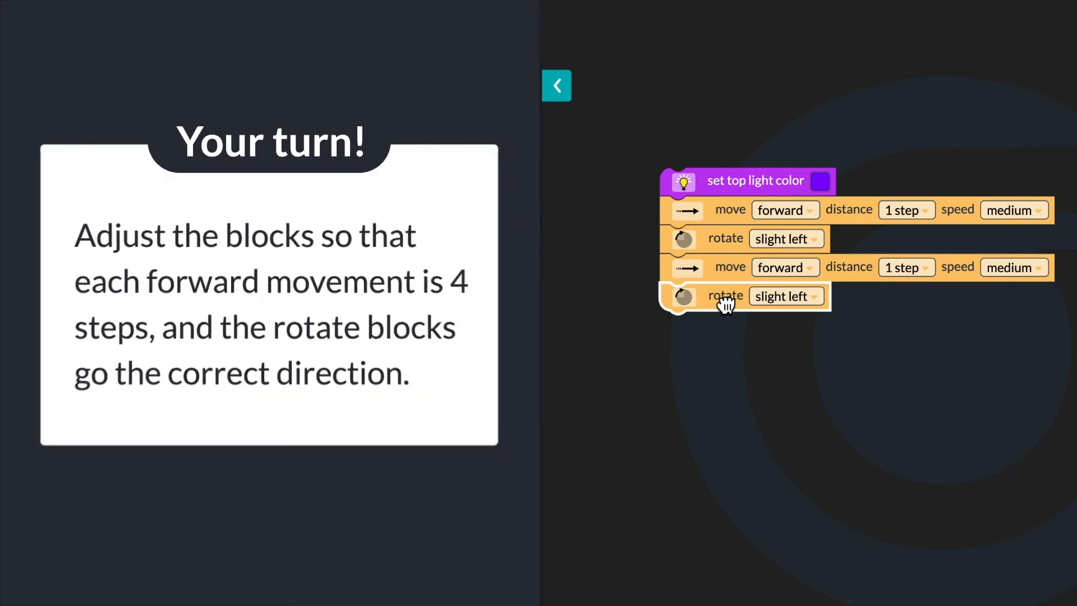
click(905, 209)
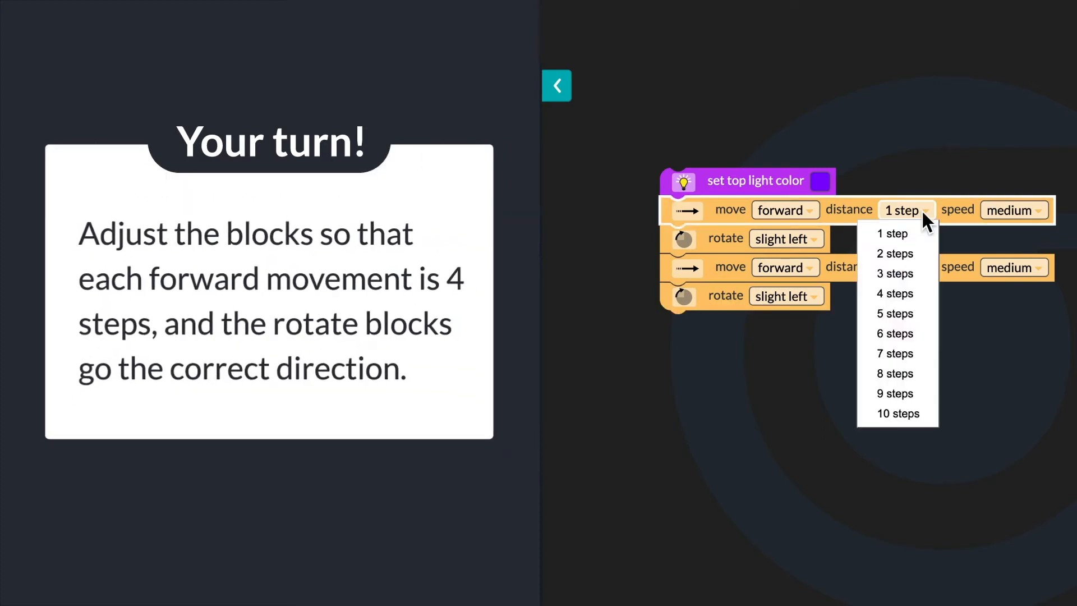
click(894, 293)
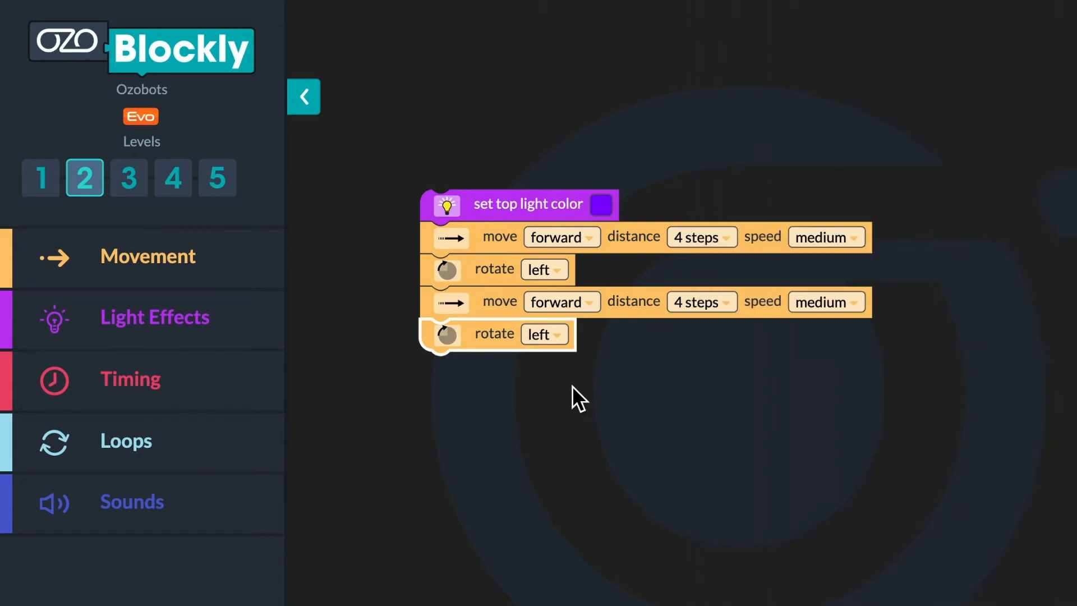
mouse_move(237, 317)
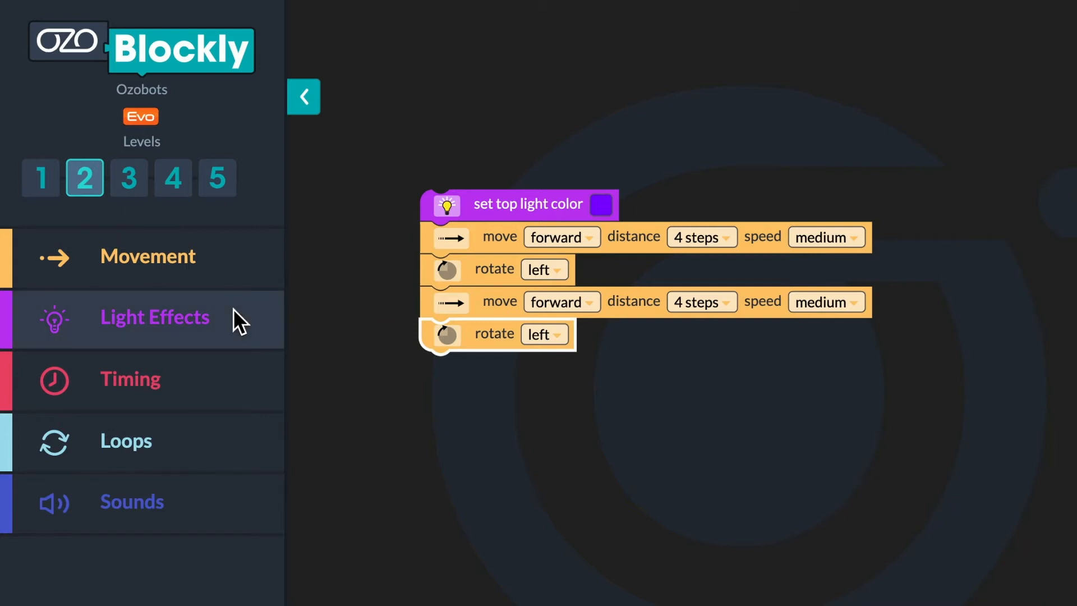
Attach a disco light effect and a spin block set to left.
click(154, 316)
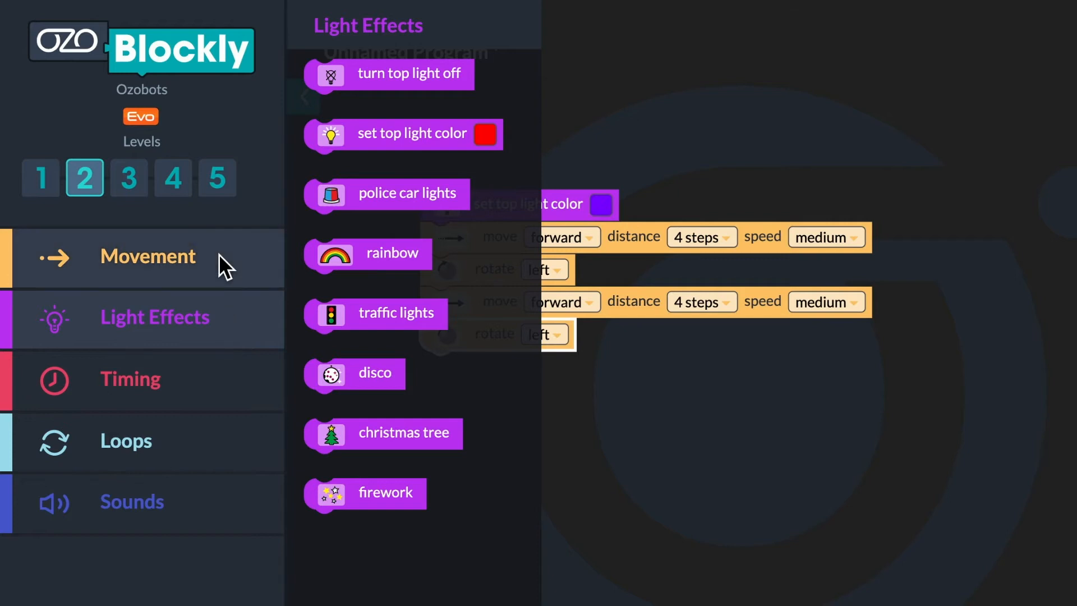
click(148, 257)
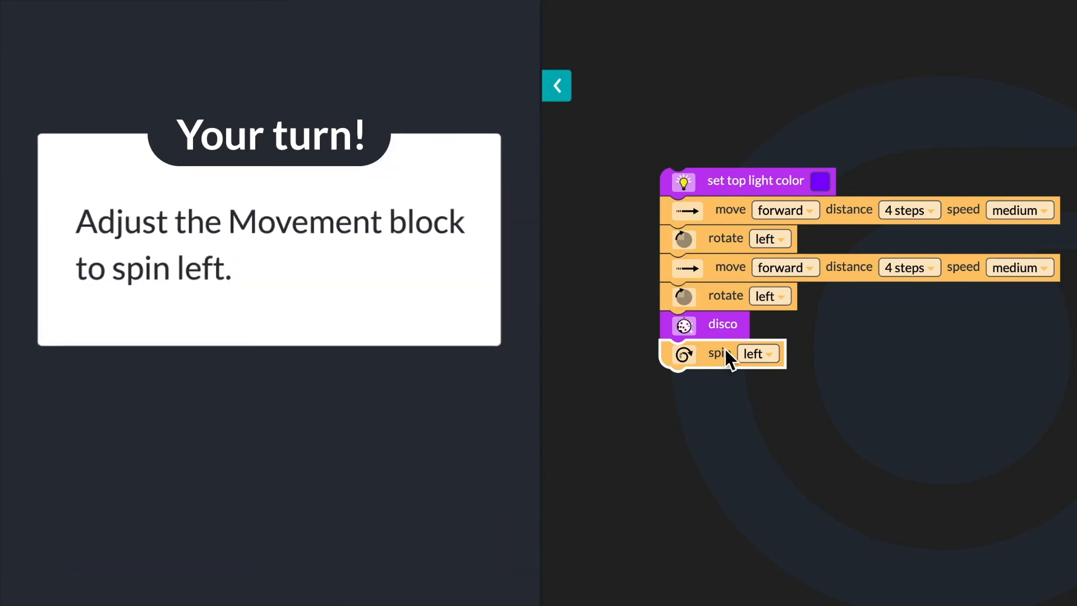
click(758, 353)
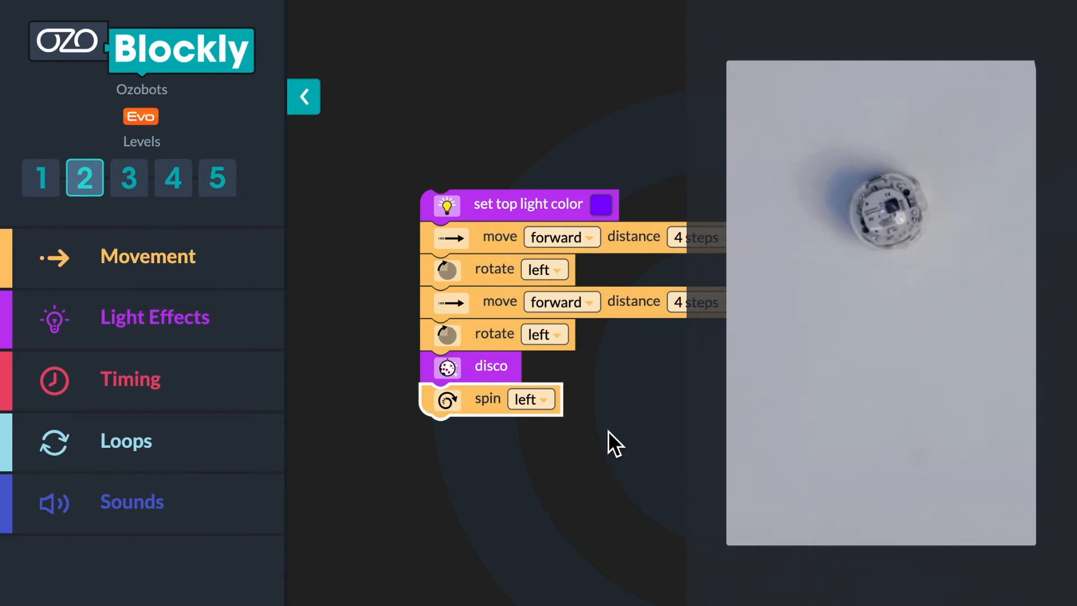
click(131, 501)
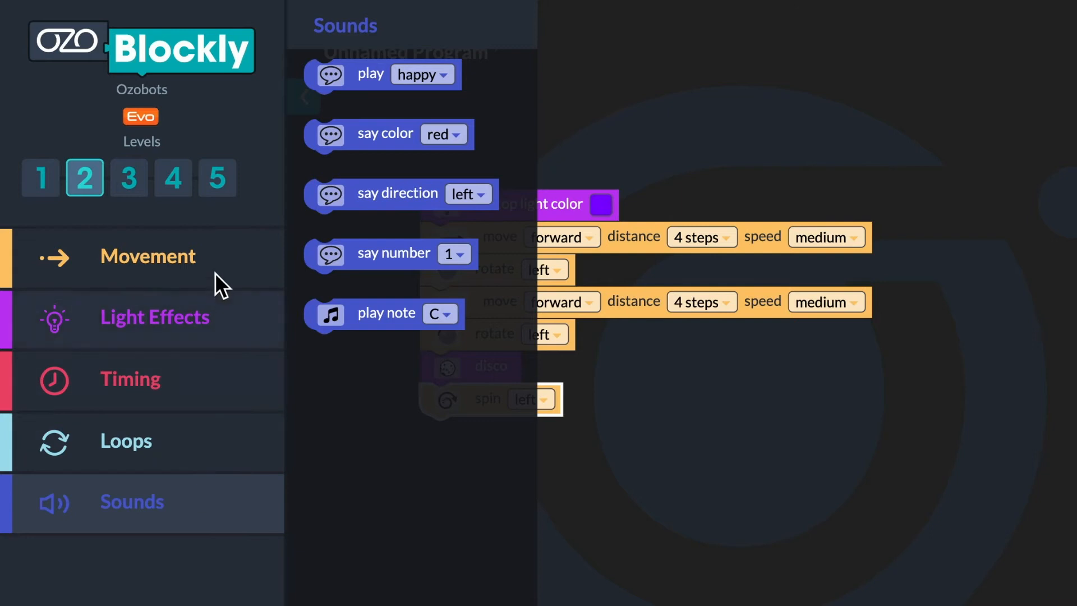
click(148, 256)
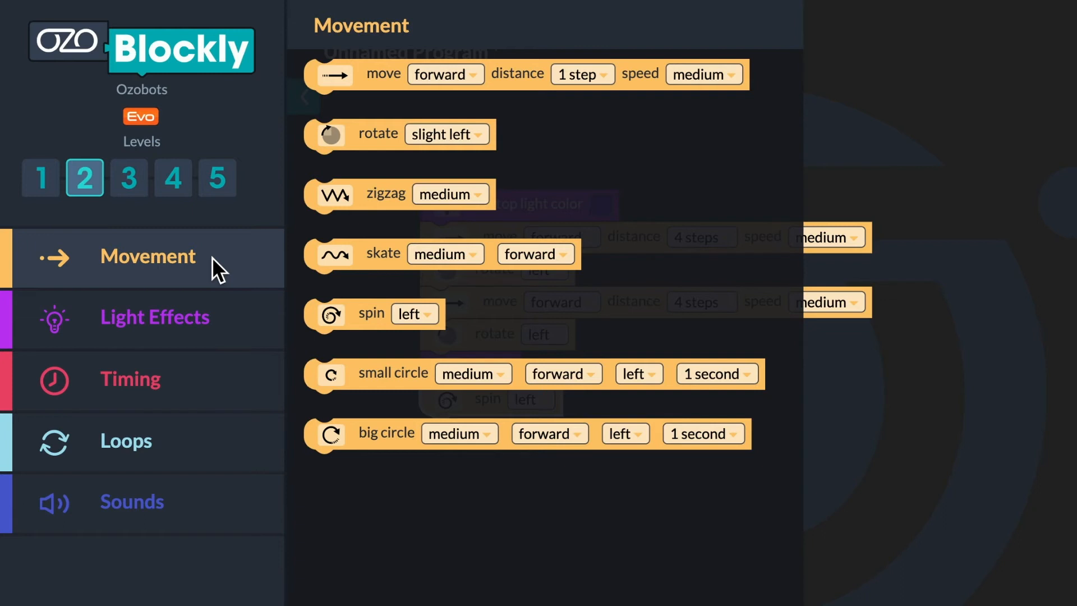
click(304, 97)
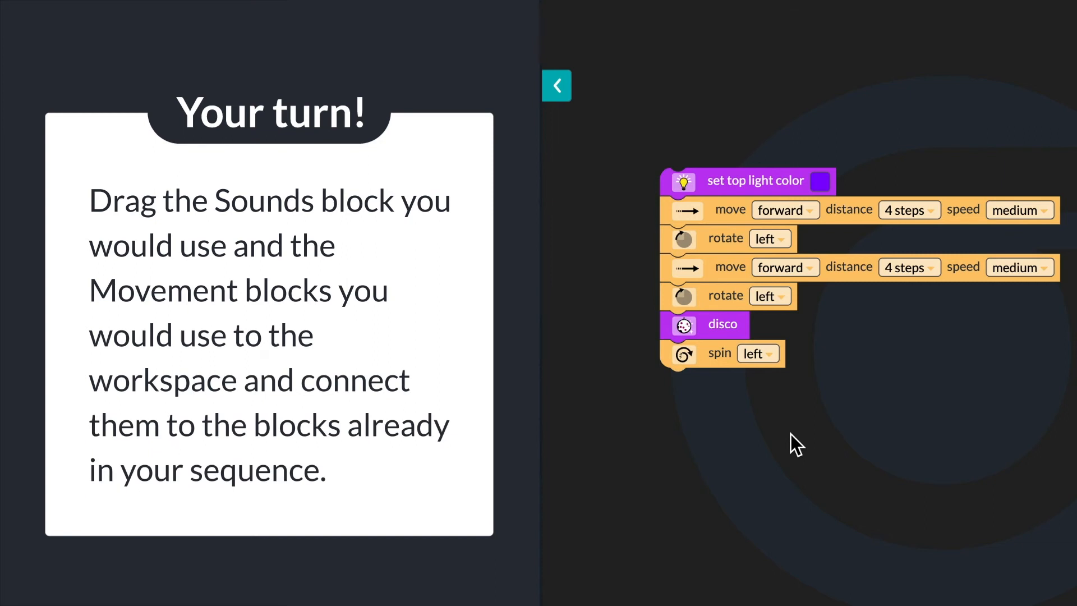
Attach say-number and three rotate blocks, saying number 4 and turning the first rotate left.
click(558, 85)
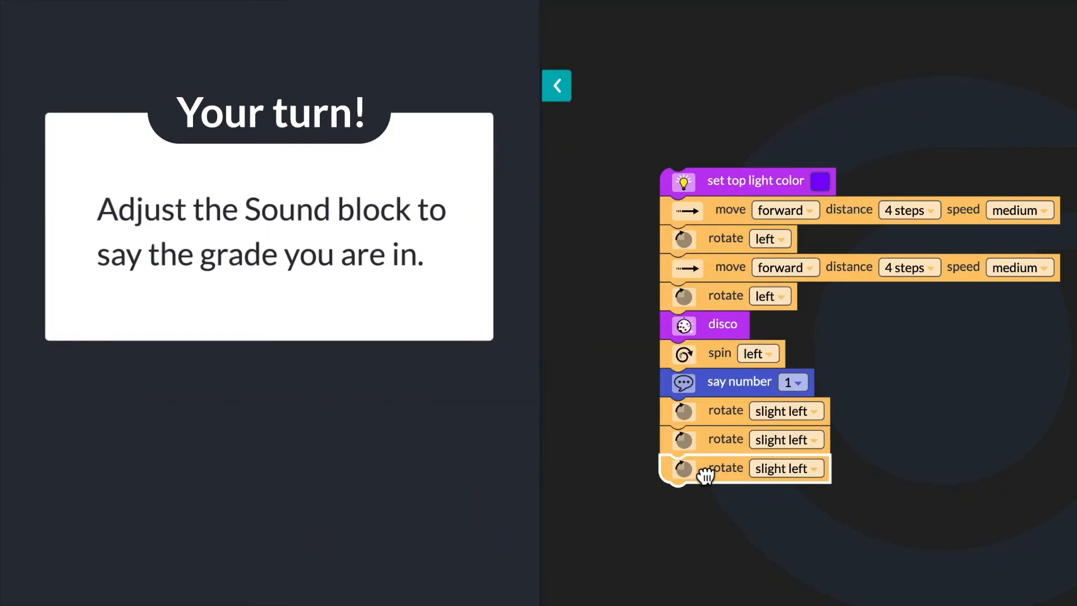
click(801, 382)
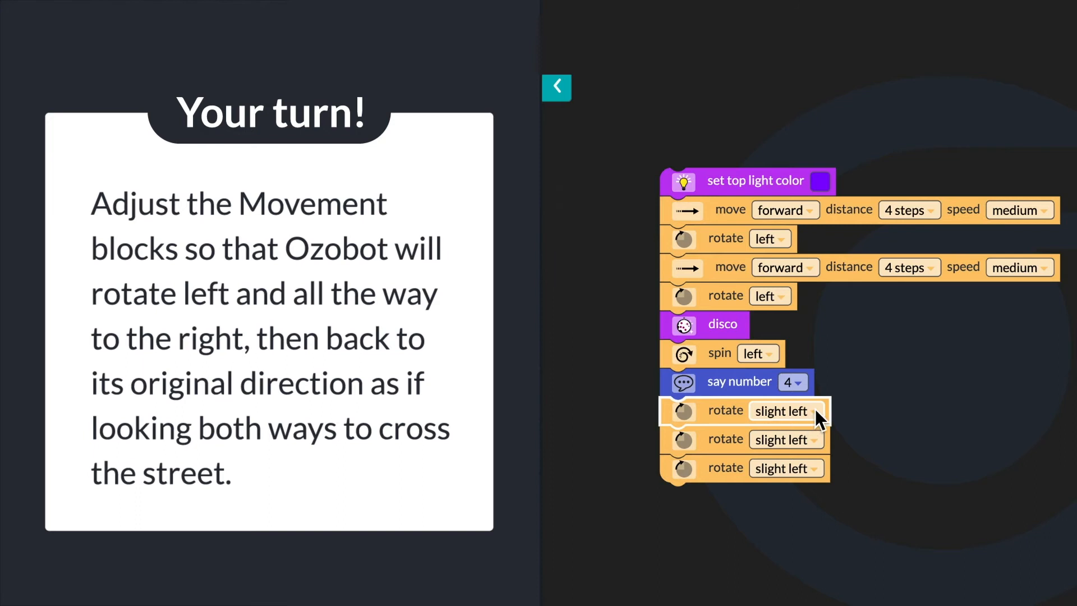
click(785, 410)
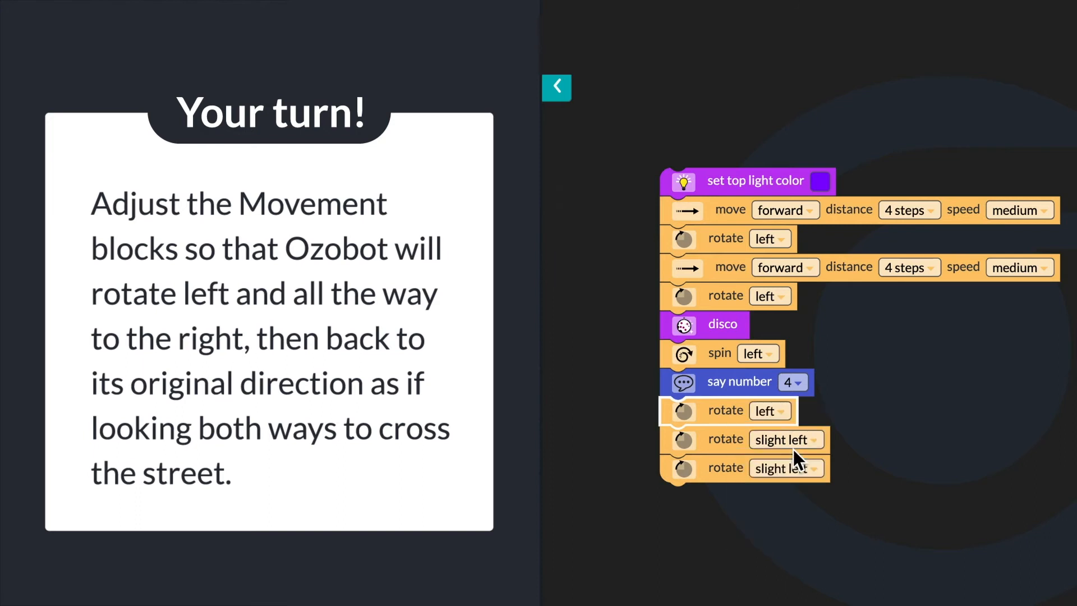
Make the middle rotate a u-turn right and the last rotate left.
click(787, 440)
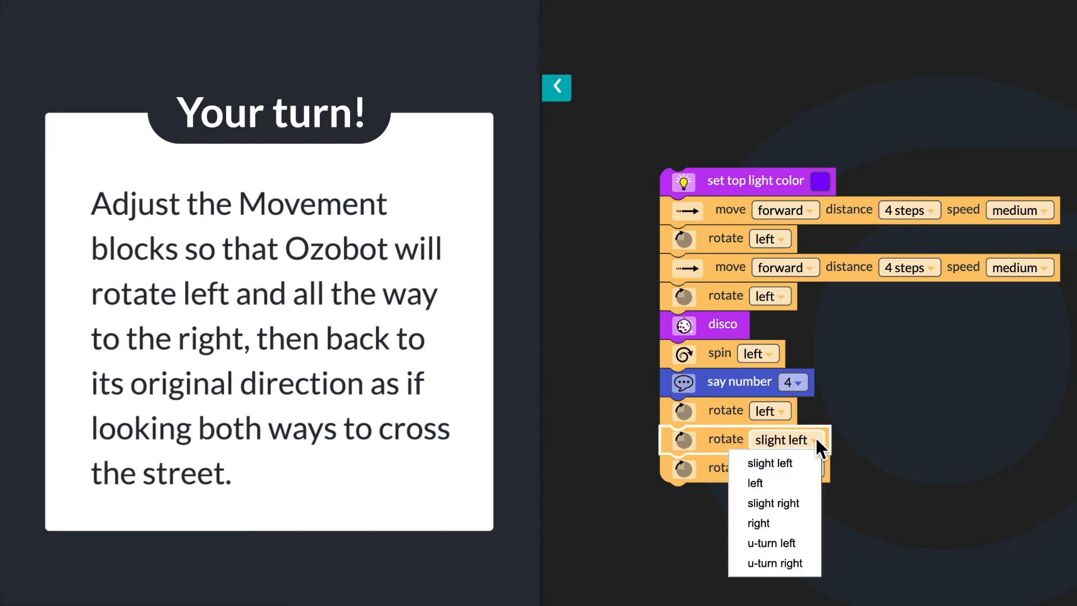
click(774, 562)
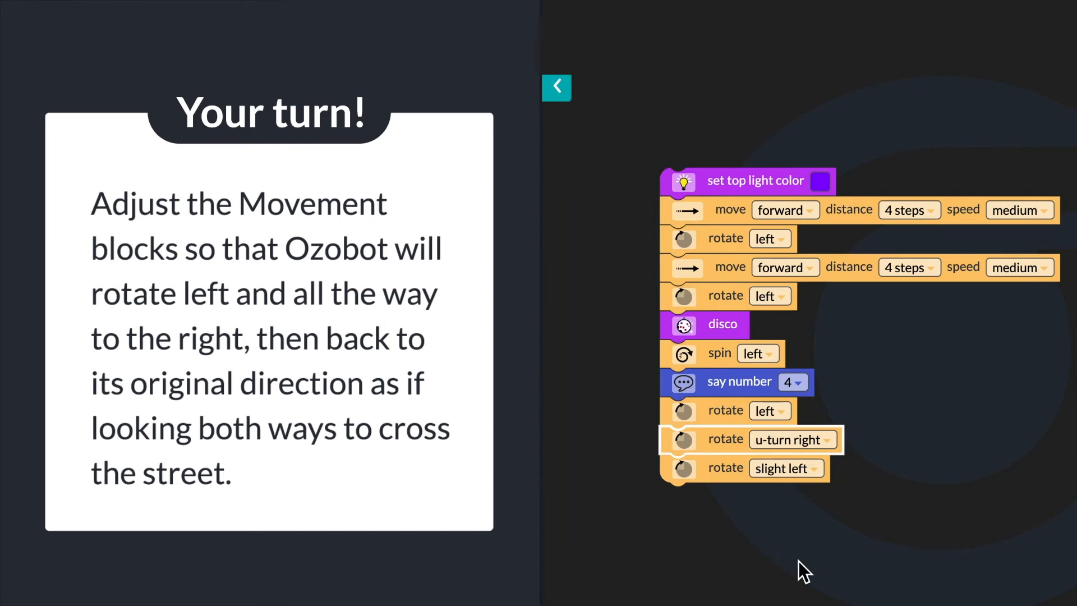
mouse_move(807, 520)
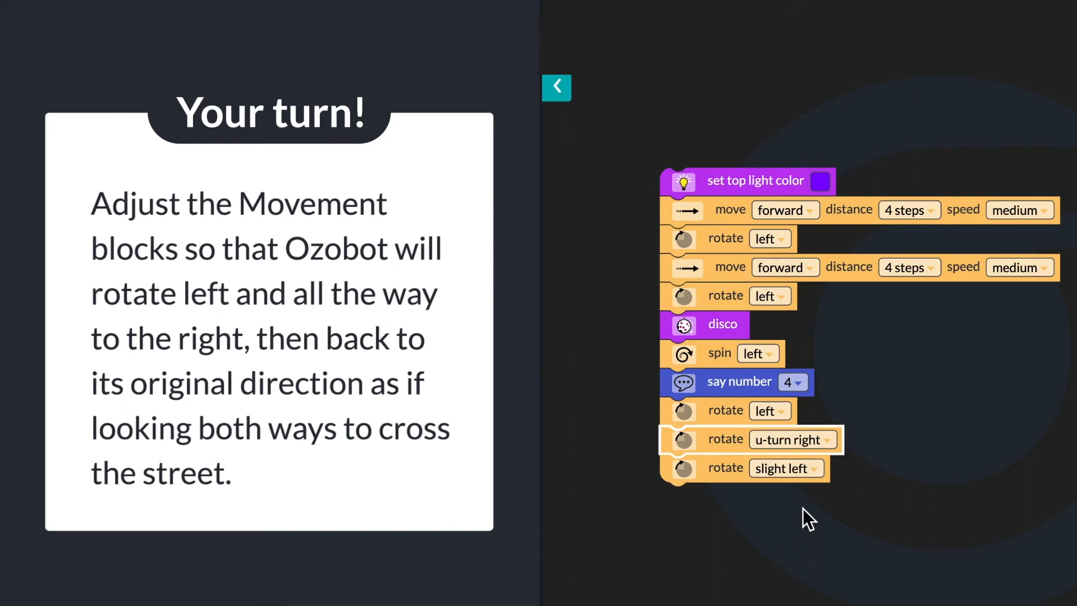
click(786, 468)
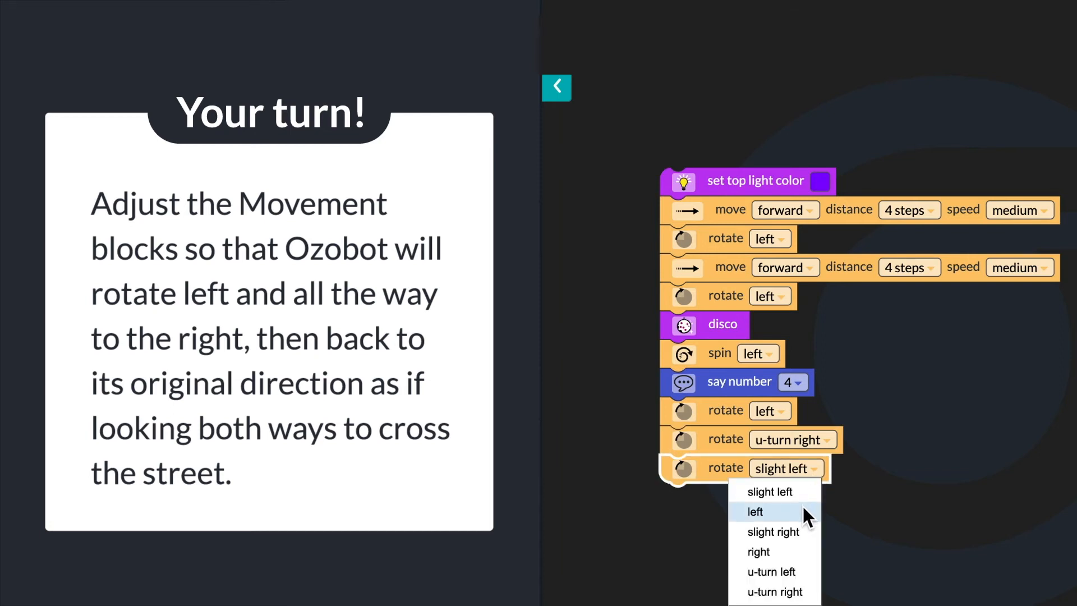
click(754, 511)
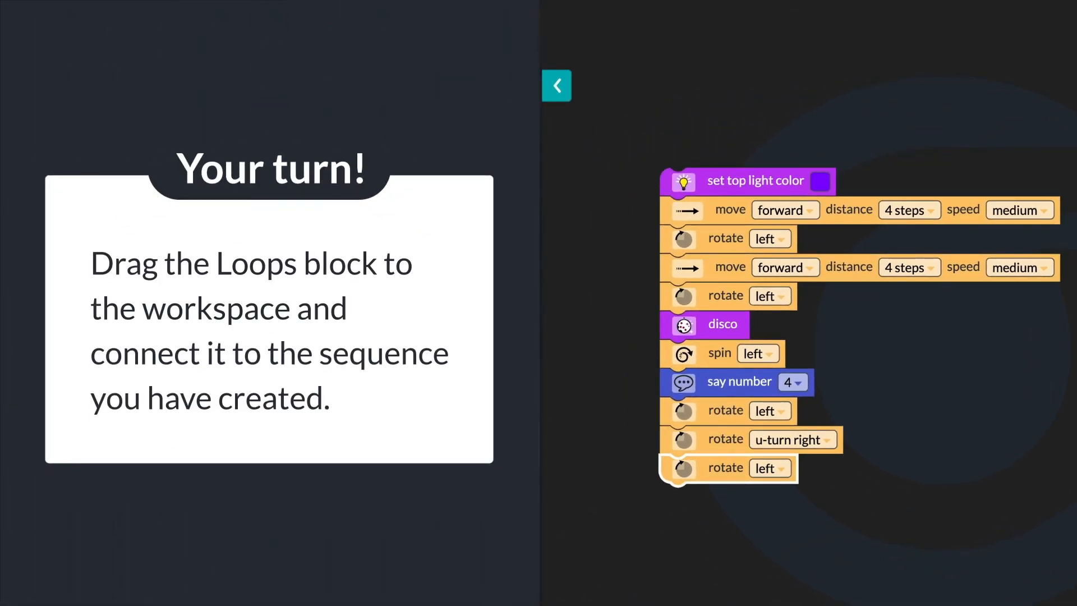
Wrap the whole sequence in a repeat loop set to 4 times.
click(557, 85)
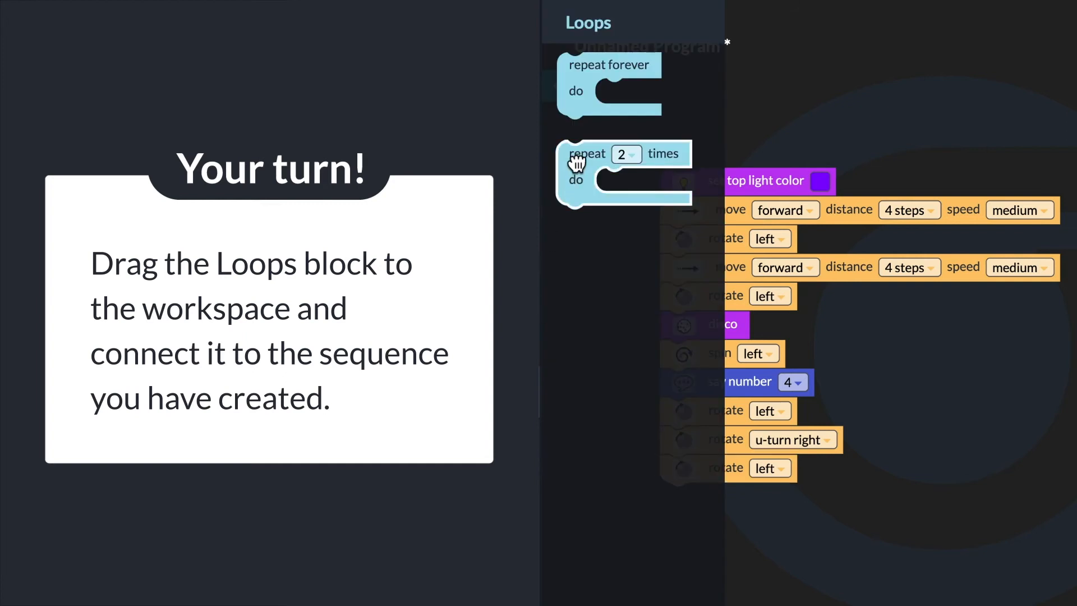
drag(585, 154, 645, 159)
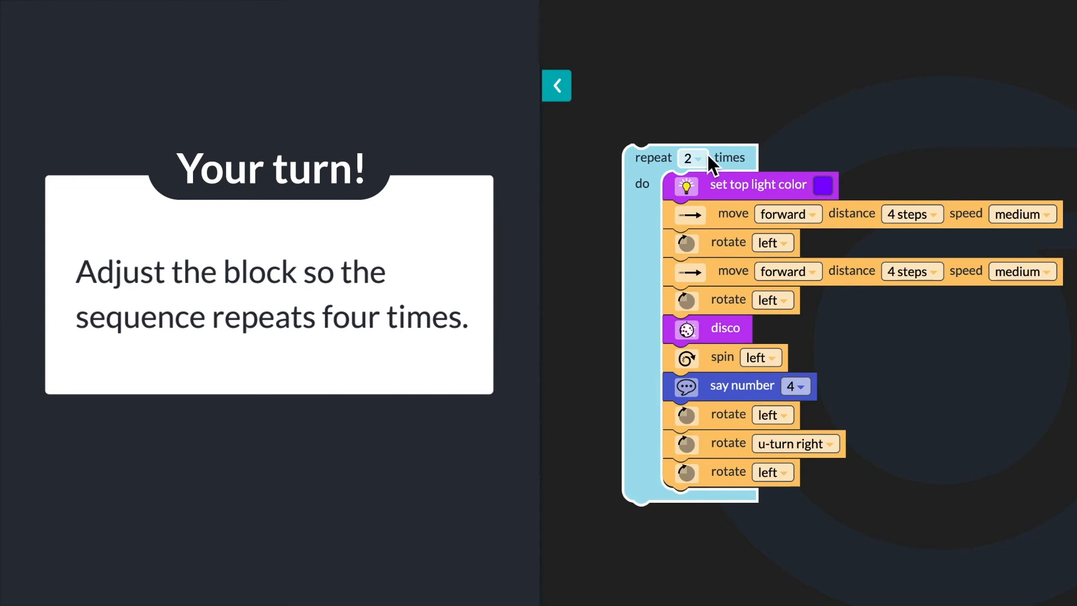
click(691, 158)
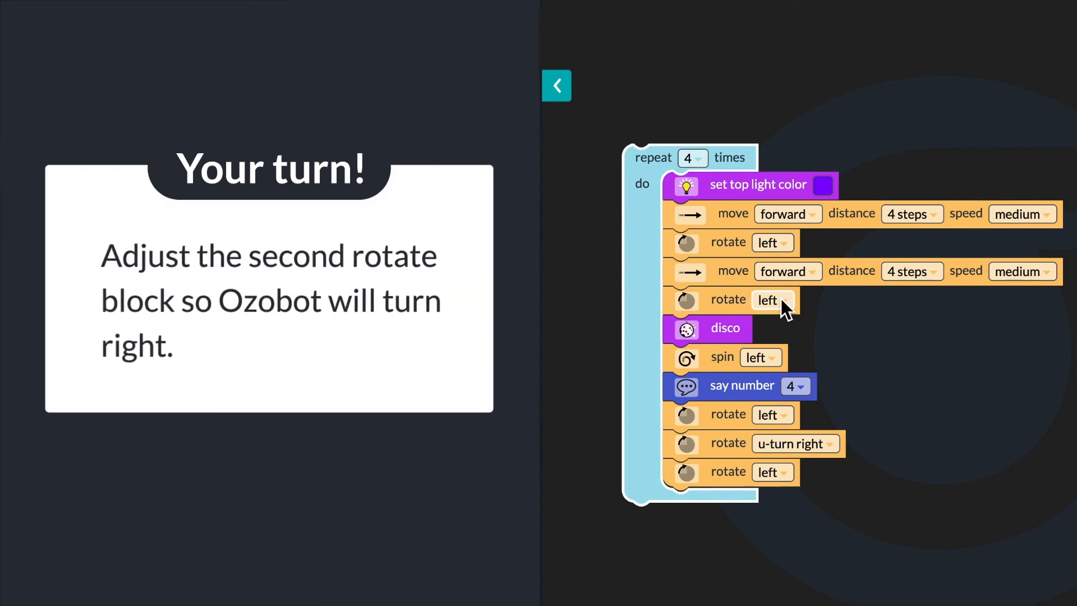
Change the second rotate block's direction from left to right.
click(772, 299)
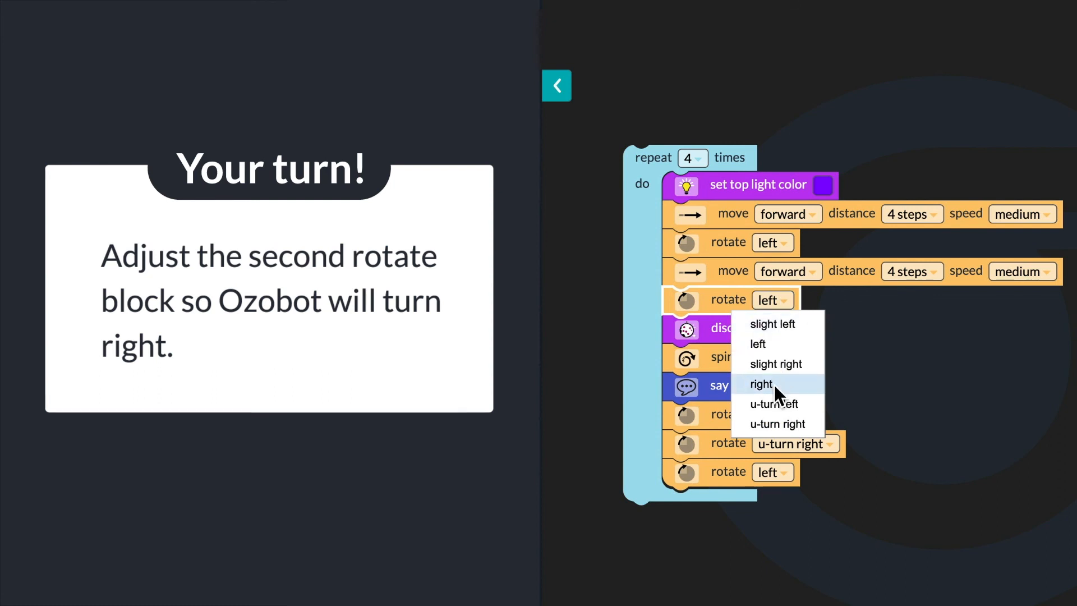
click(760, 383)
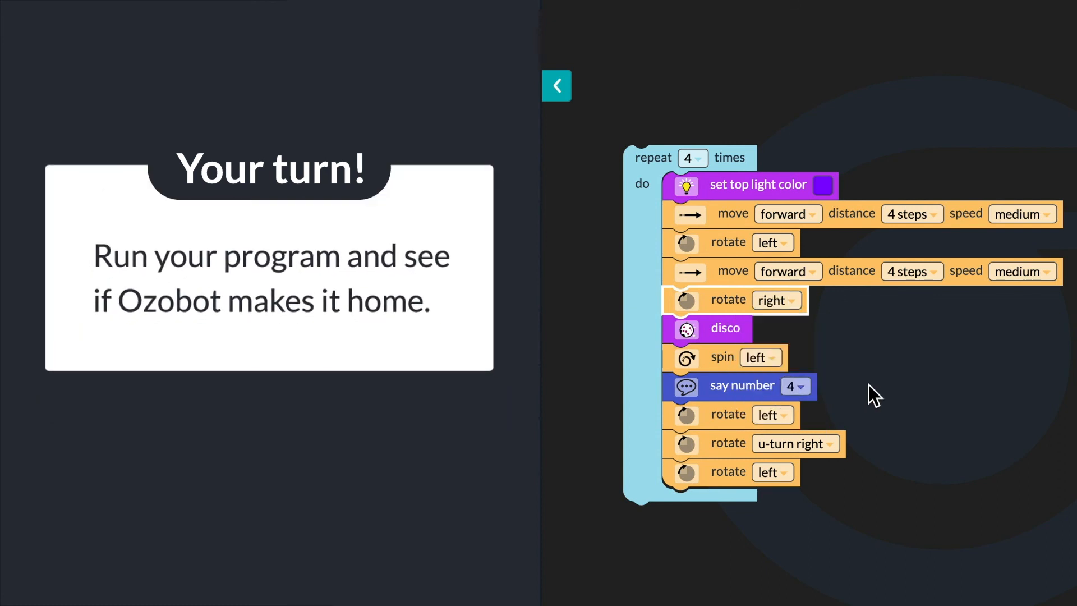